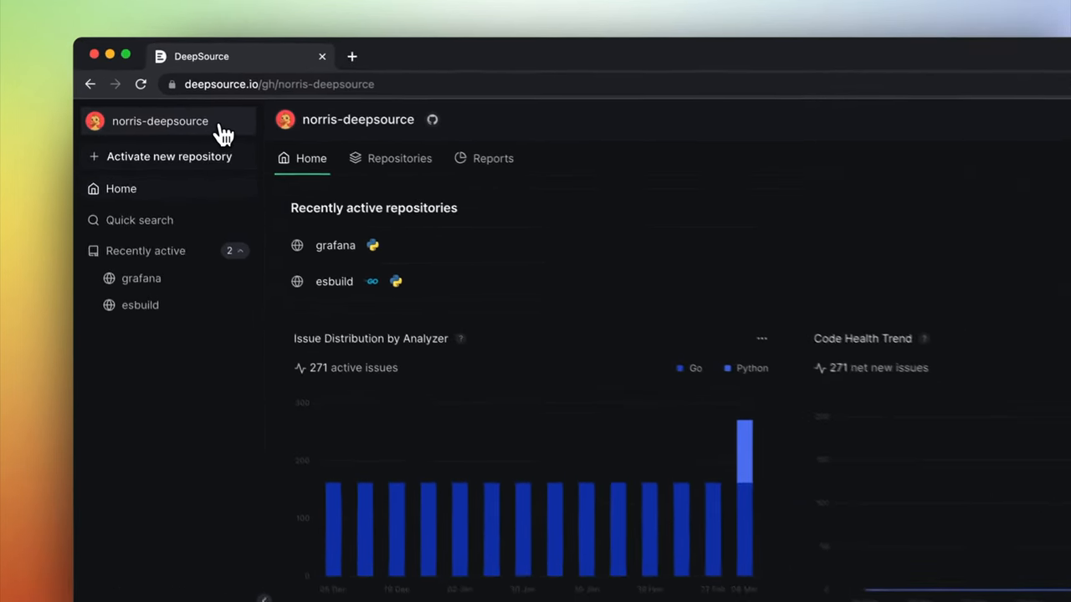
Switch the account from norris-deepsource to the QuackatronHQ team.
left_click(160, 120)
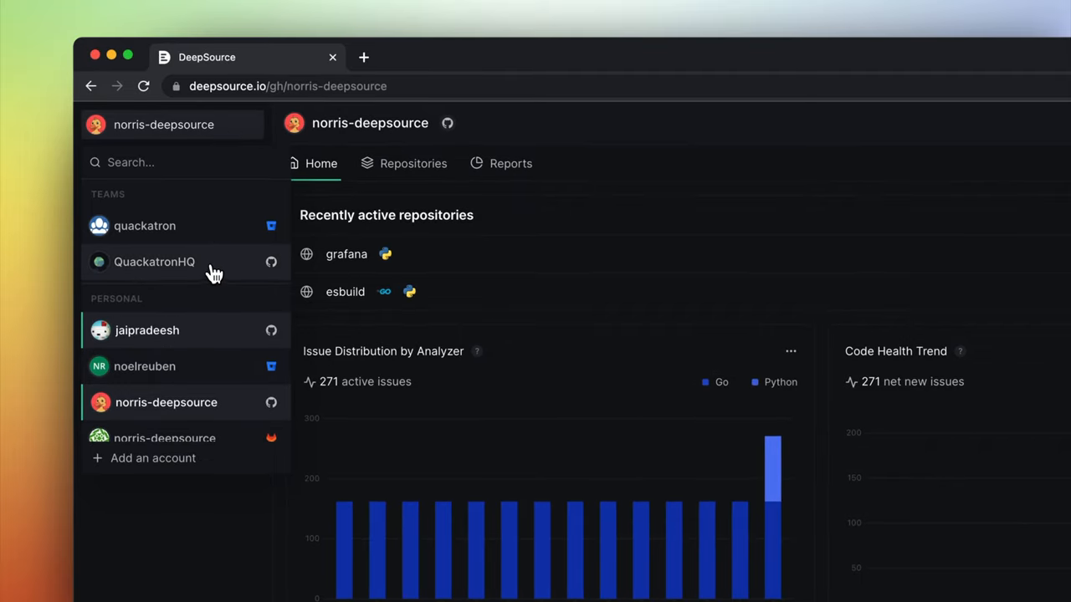
left_click(154, 262)
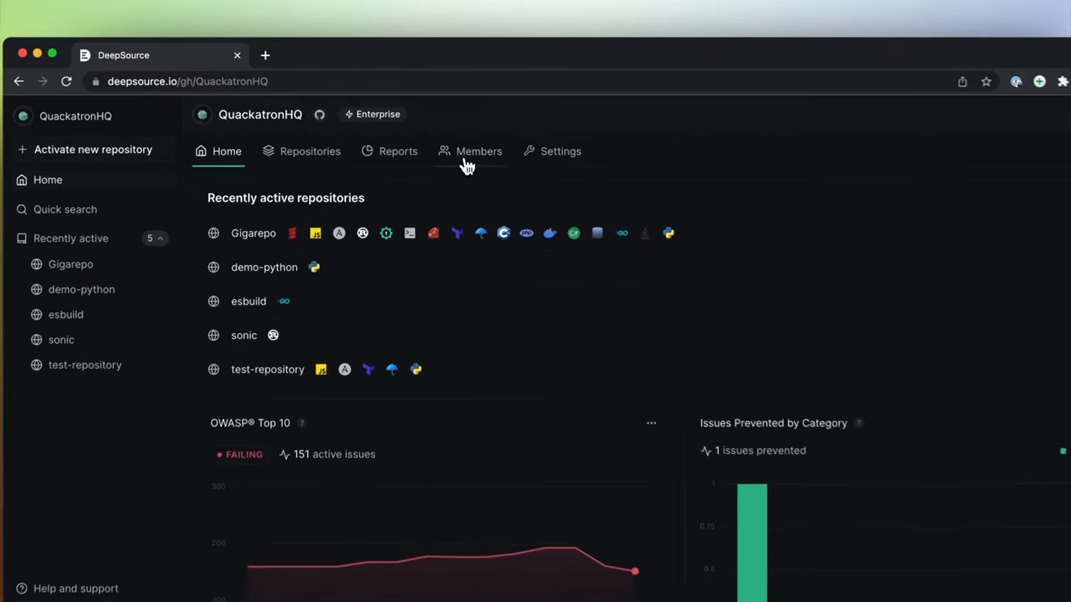
Open the QuackatronHQ Members list and start a new member invitation.
left_click(478, 151)
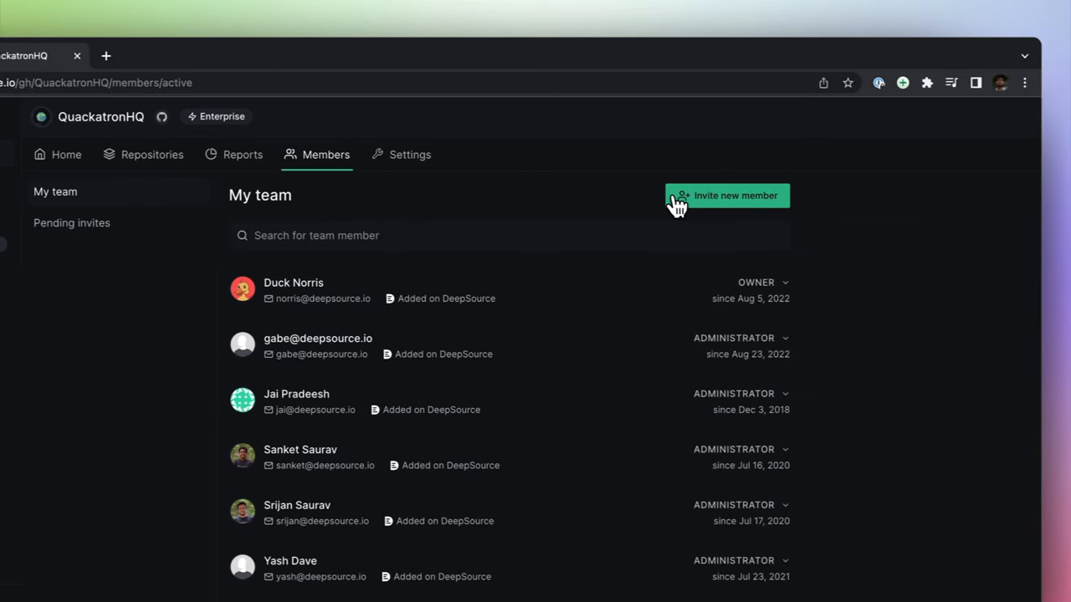
left_click(727, 196)
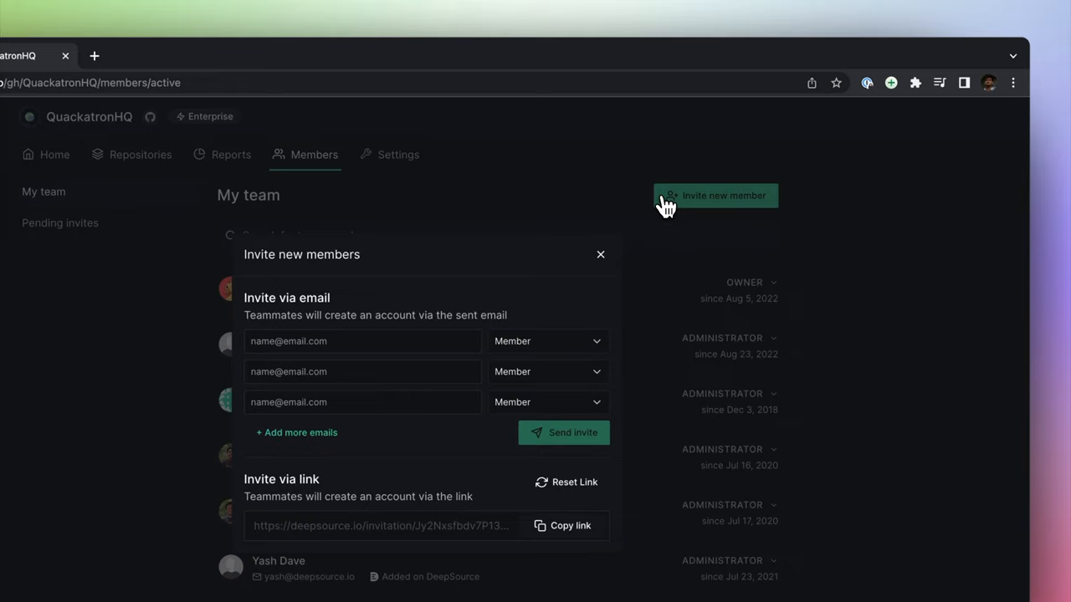
mouse_move(635, 227)
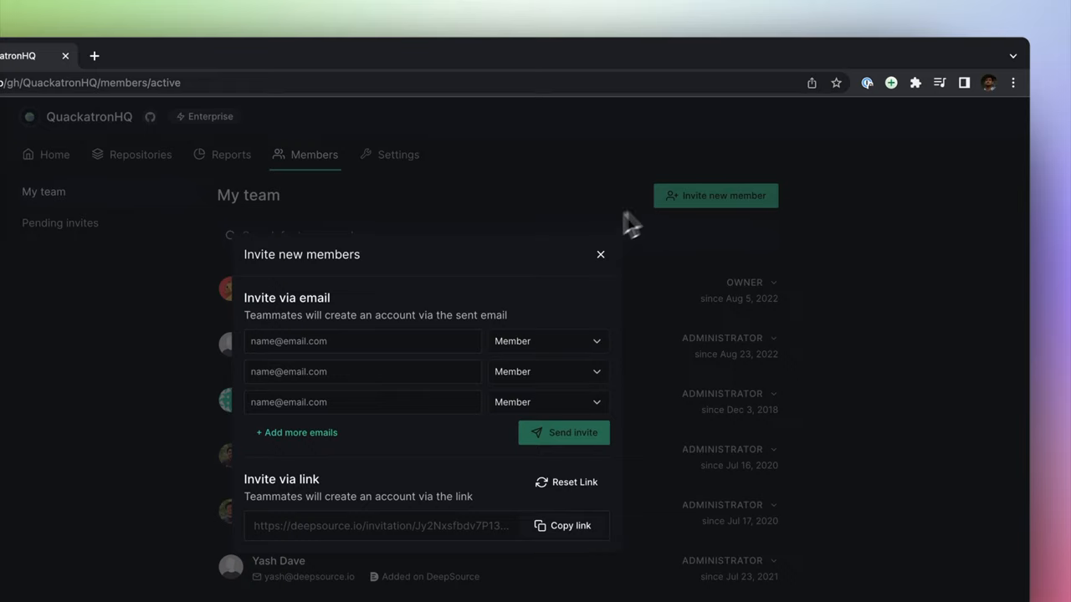
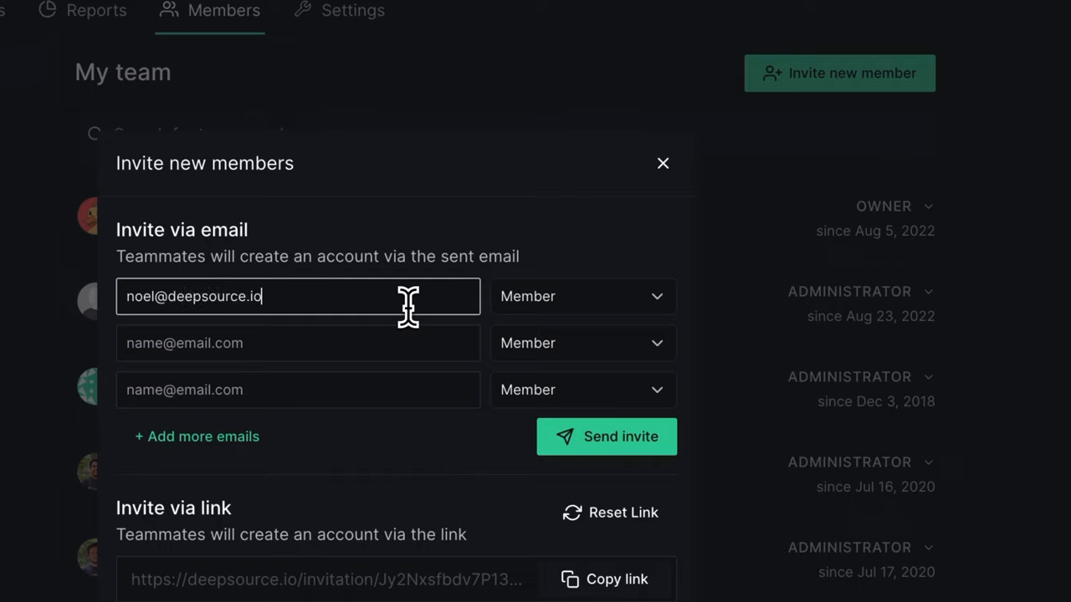
left_click(582, 296)
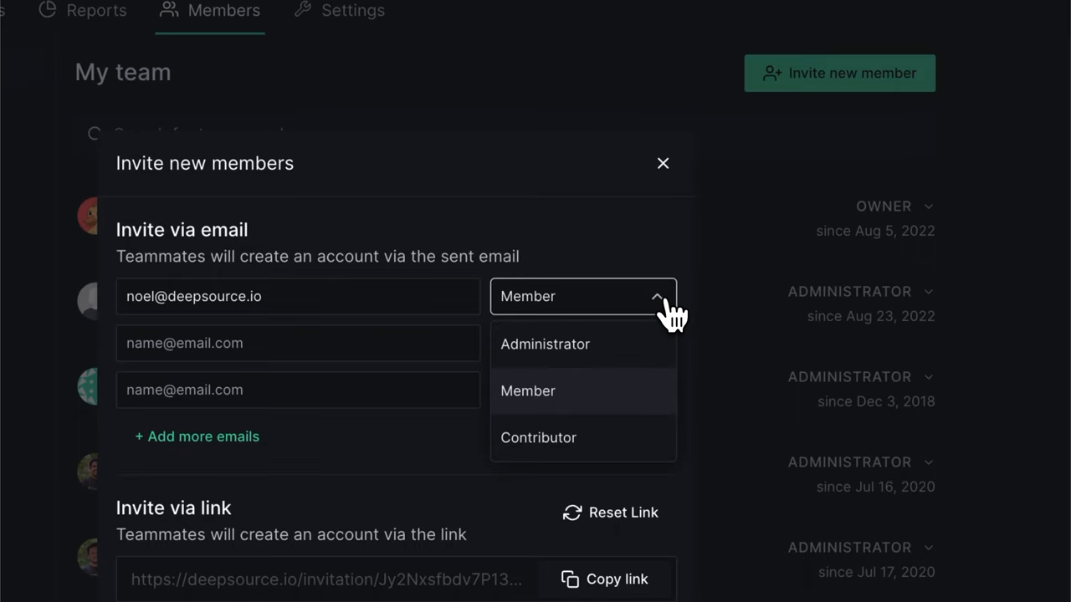
left_click(544, 344)
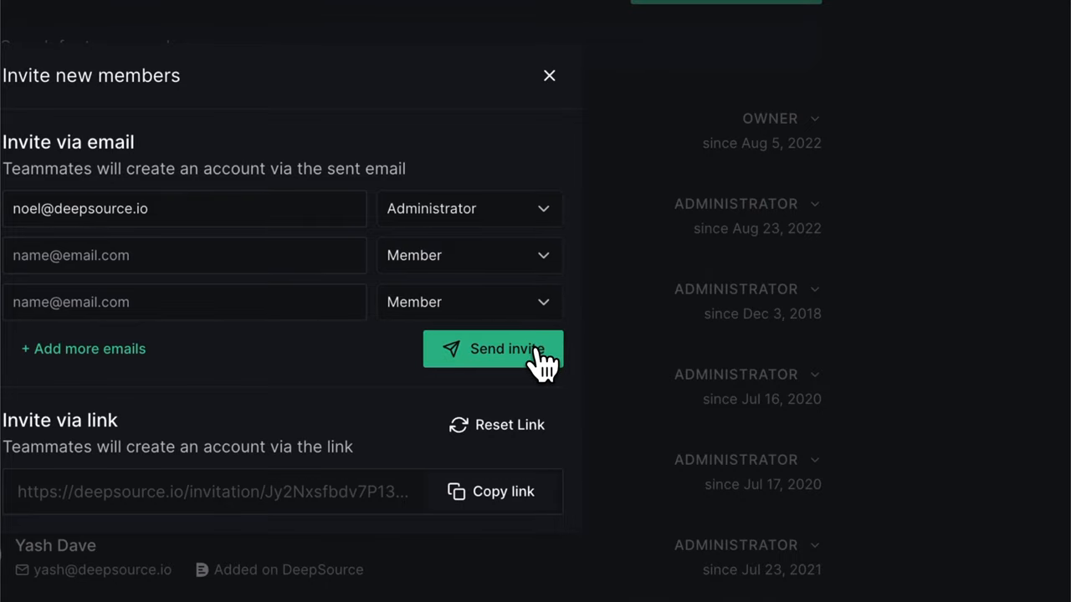
left_click(506, 349)
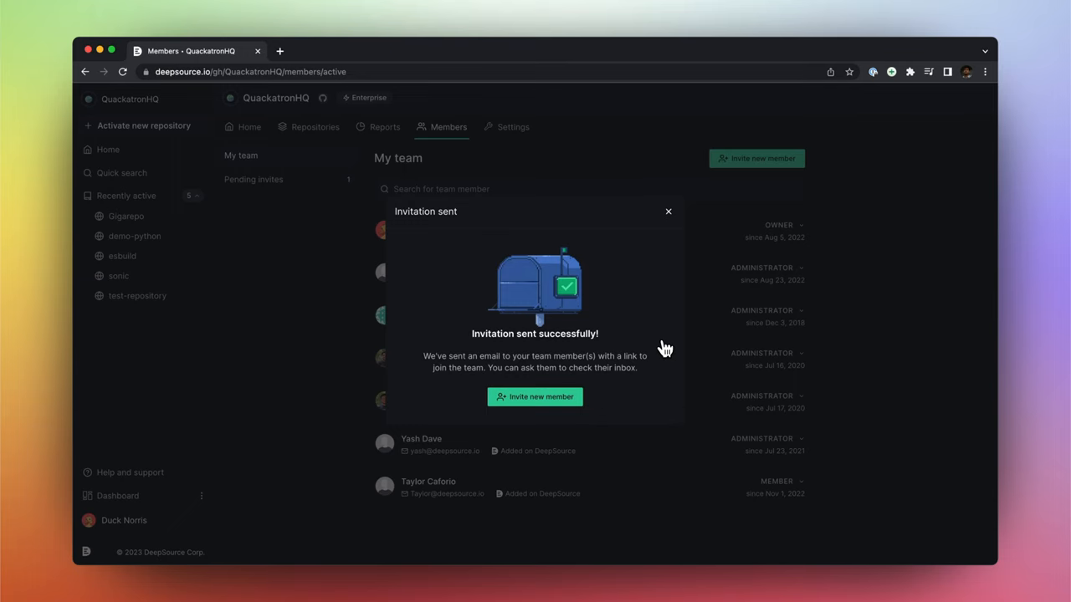
left_click(667, 211)
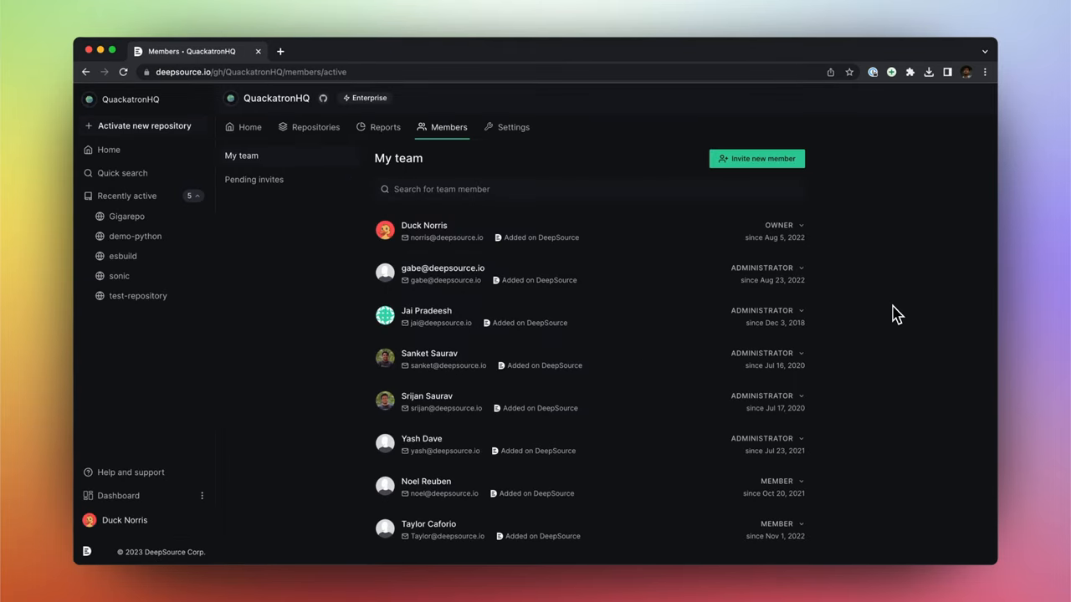
scroll("down", 3)
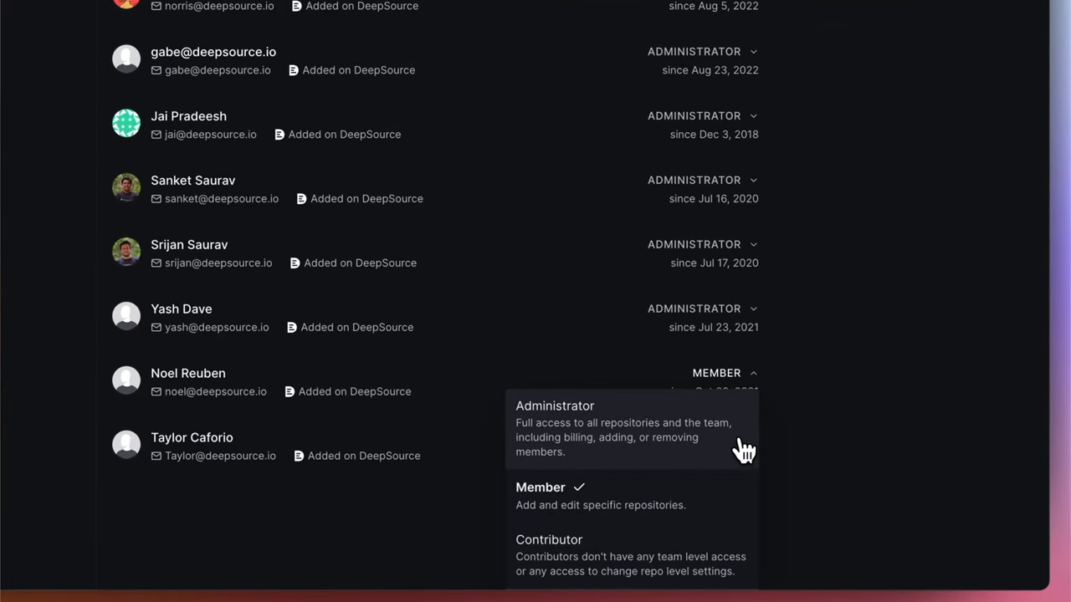
left_click(554, 406)
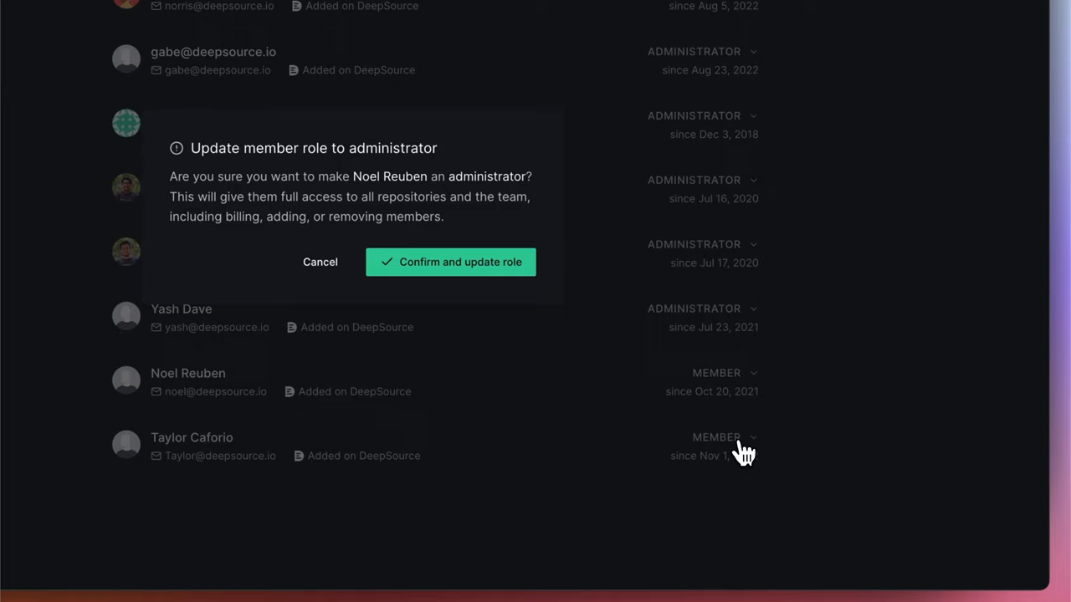
left_click(450, 262)
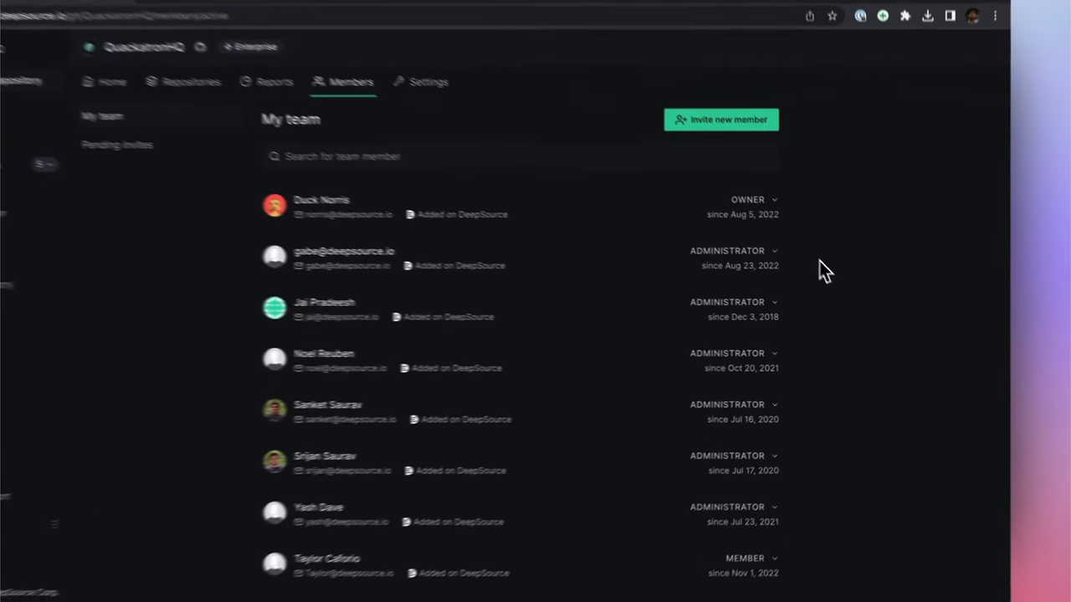
left_click(755, 200)
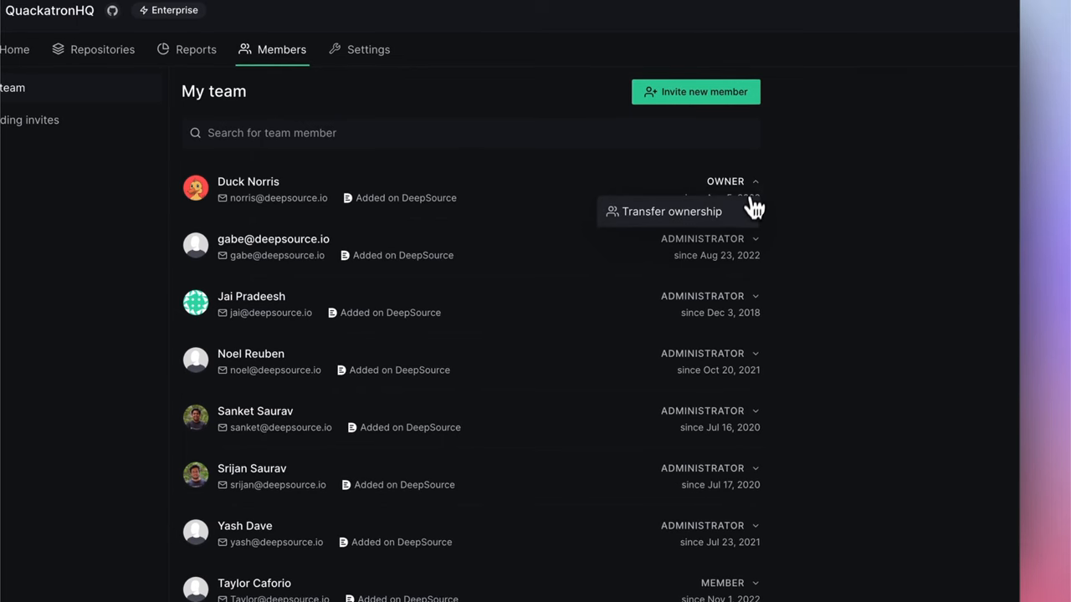
Enable 'Automatically sync access settings from GitHub' in the team's Access control settings.
left_click(672, 211)
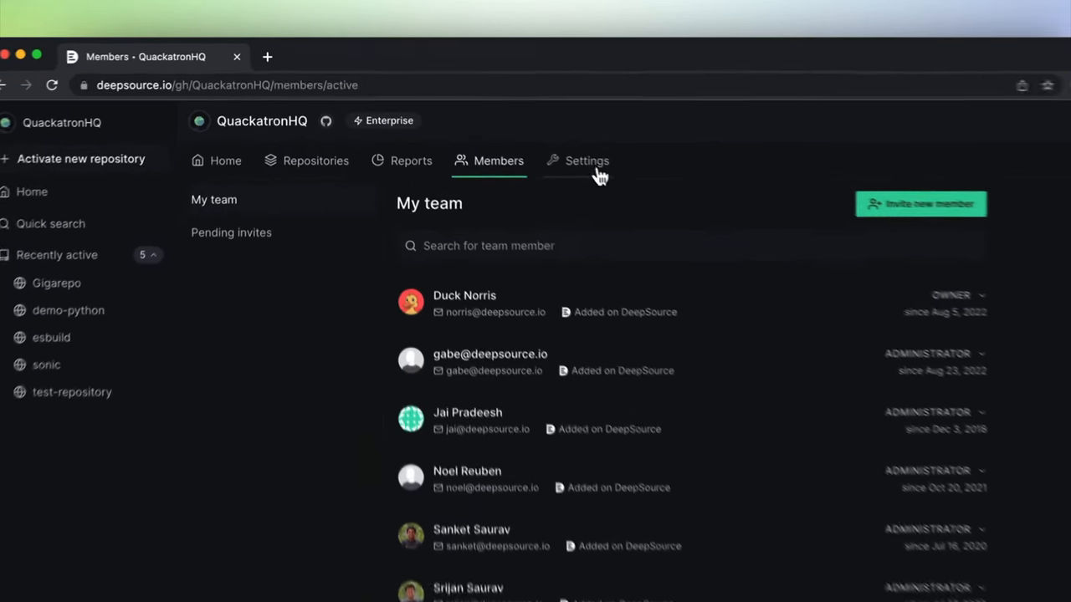
left_click(586, 161)
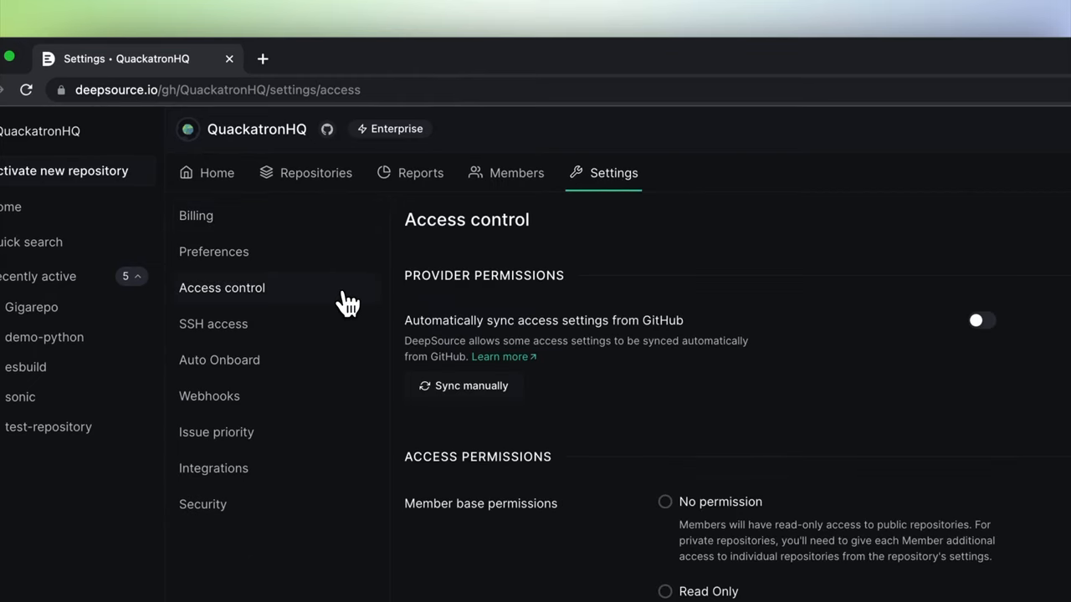
left_click(983, 320)
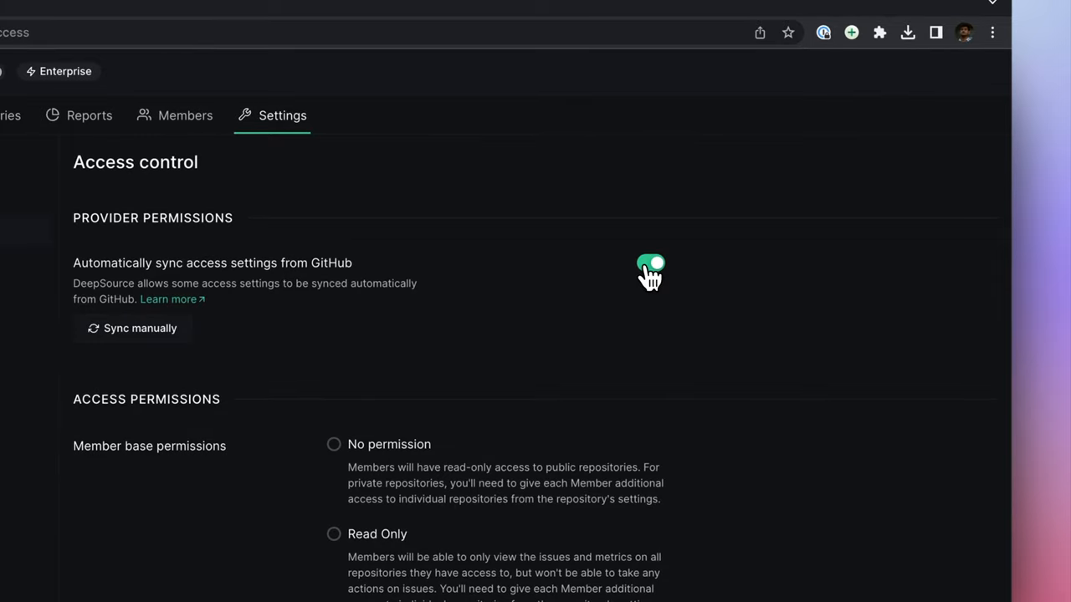